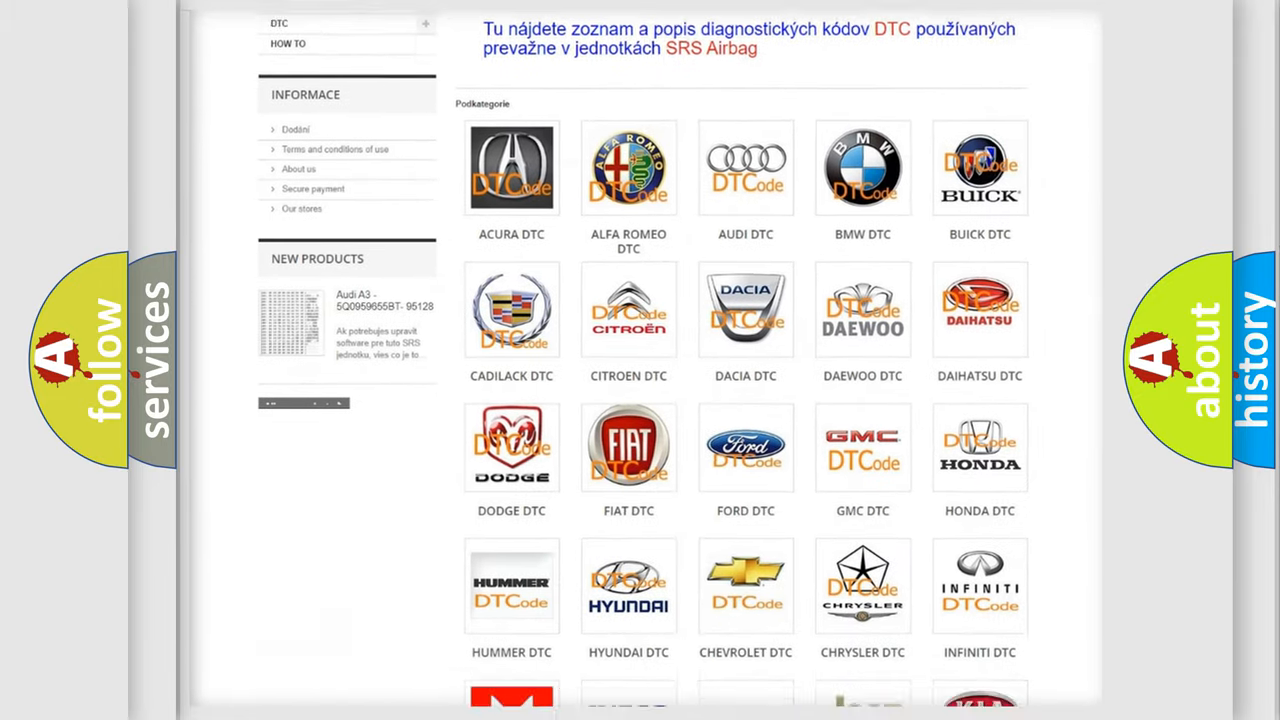
Scroll down to the P076F Description text about Dynamic Sensor offset threshold limits
{"action": "scroll", "scroll_direction": "down", "scroll_amount": 3}
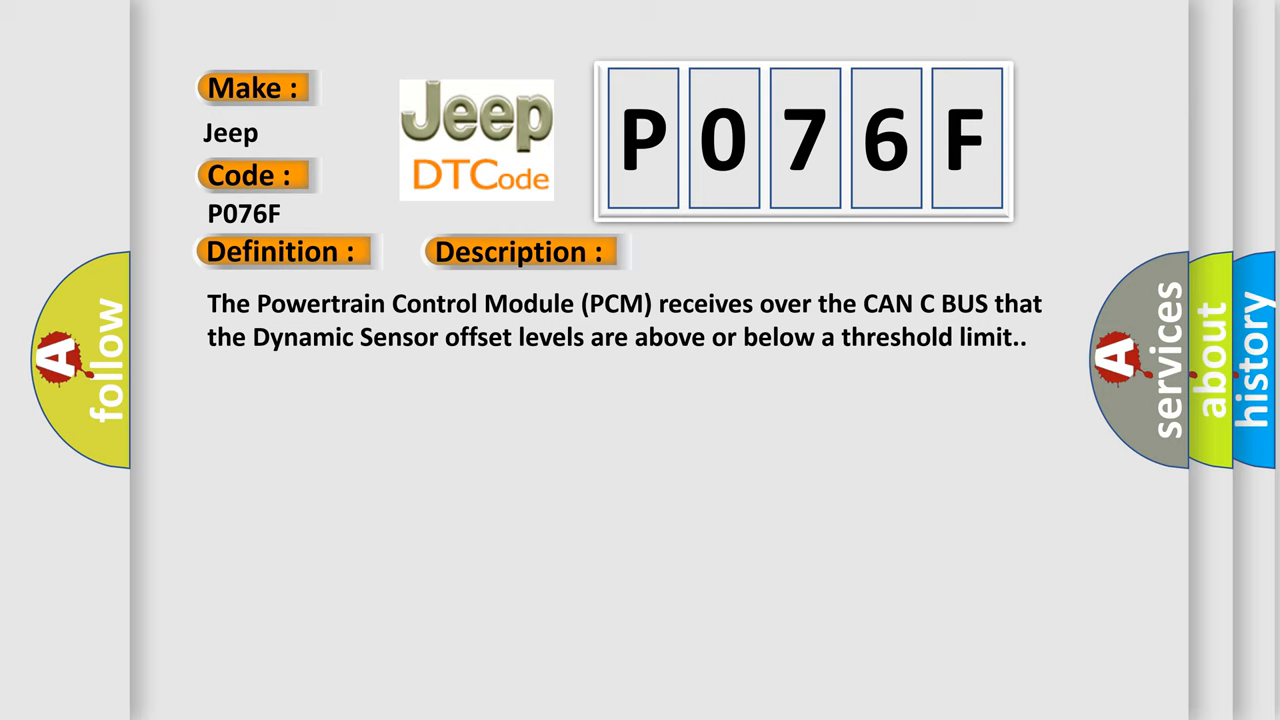
Reveal the P076F causes: ORC and ABS module DTCs, faulty ABS initialization
{"action": "left_click", "coordinate": [735, 251]}
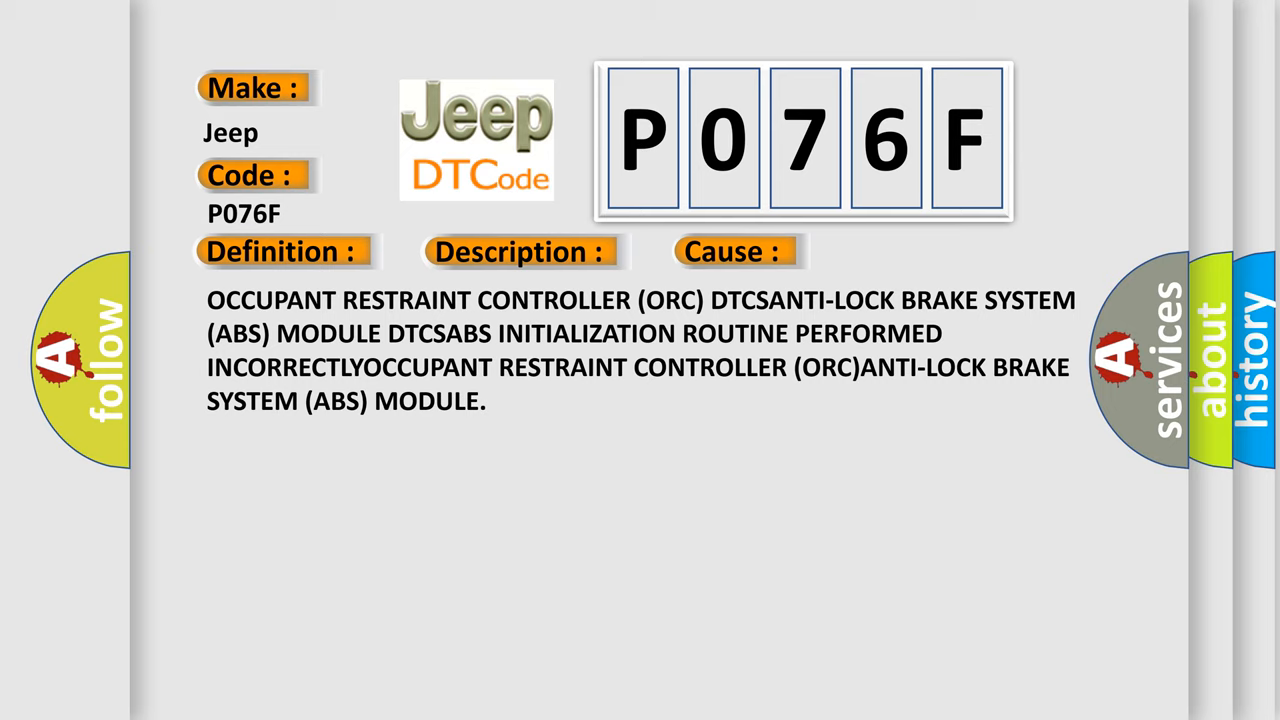